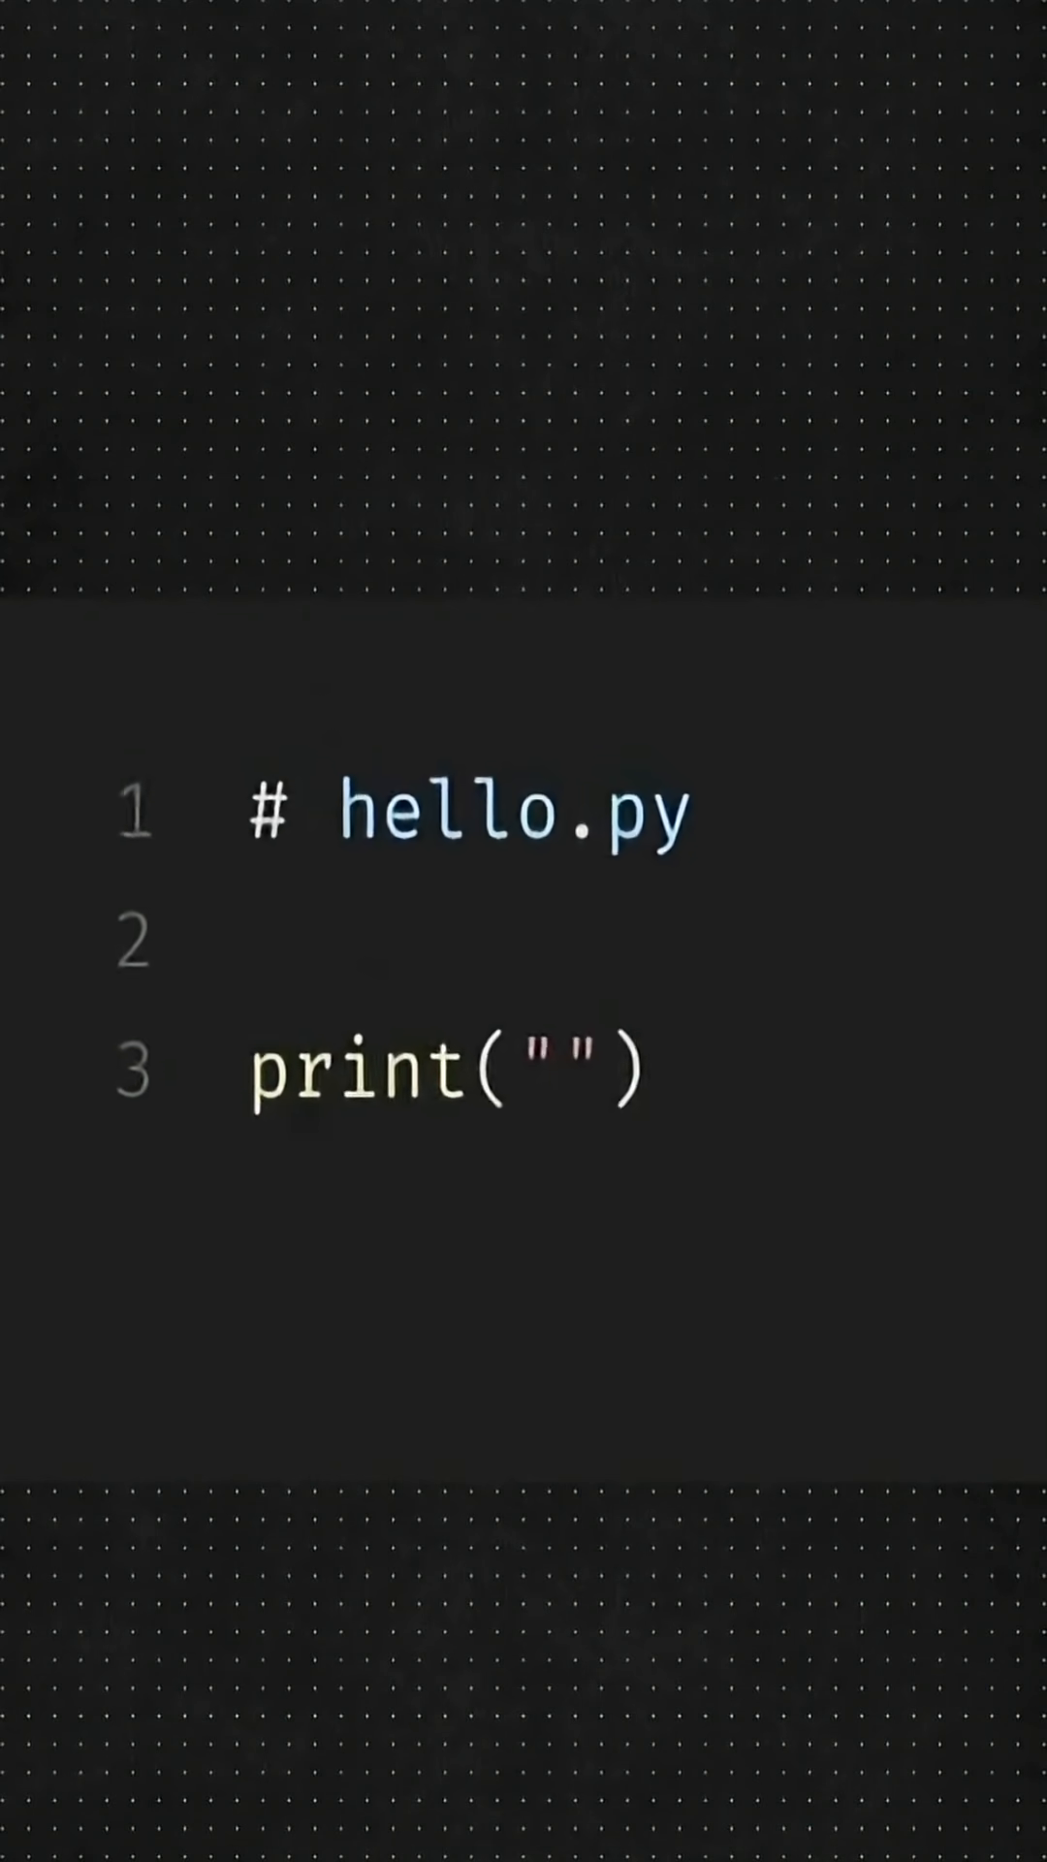
{"action": "type", "text": "Hello, World!\")"}
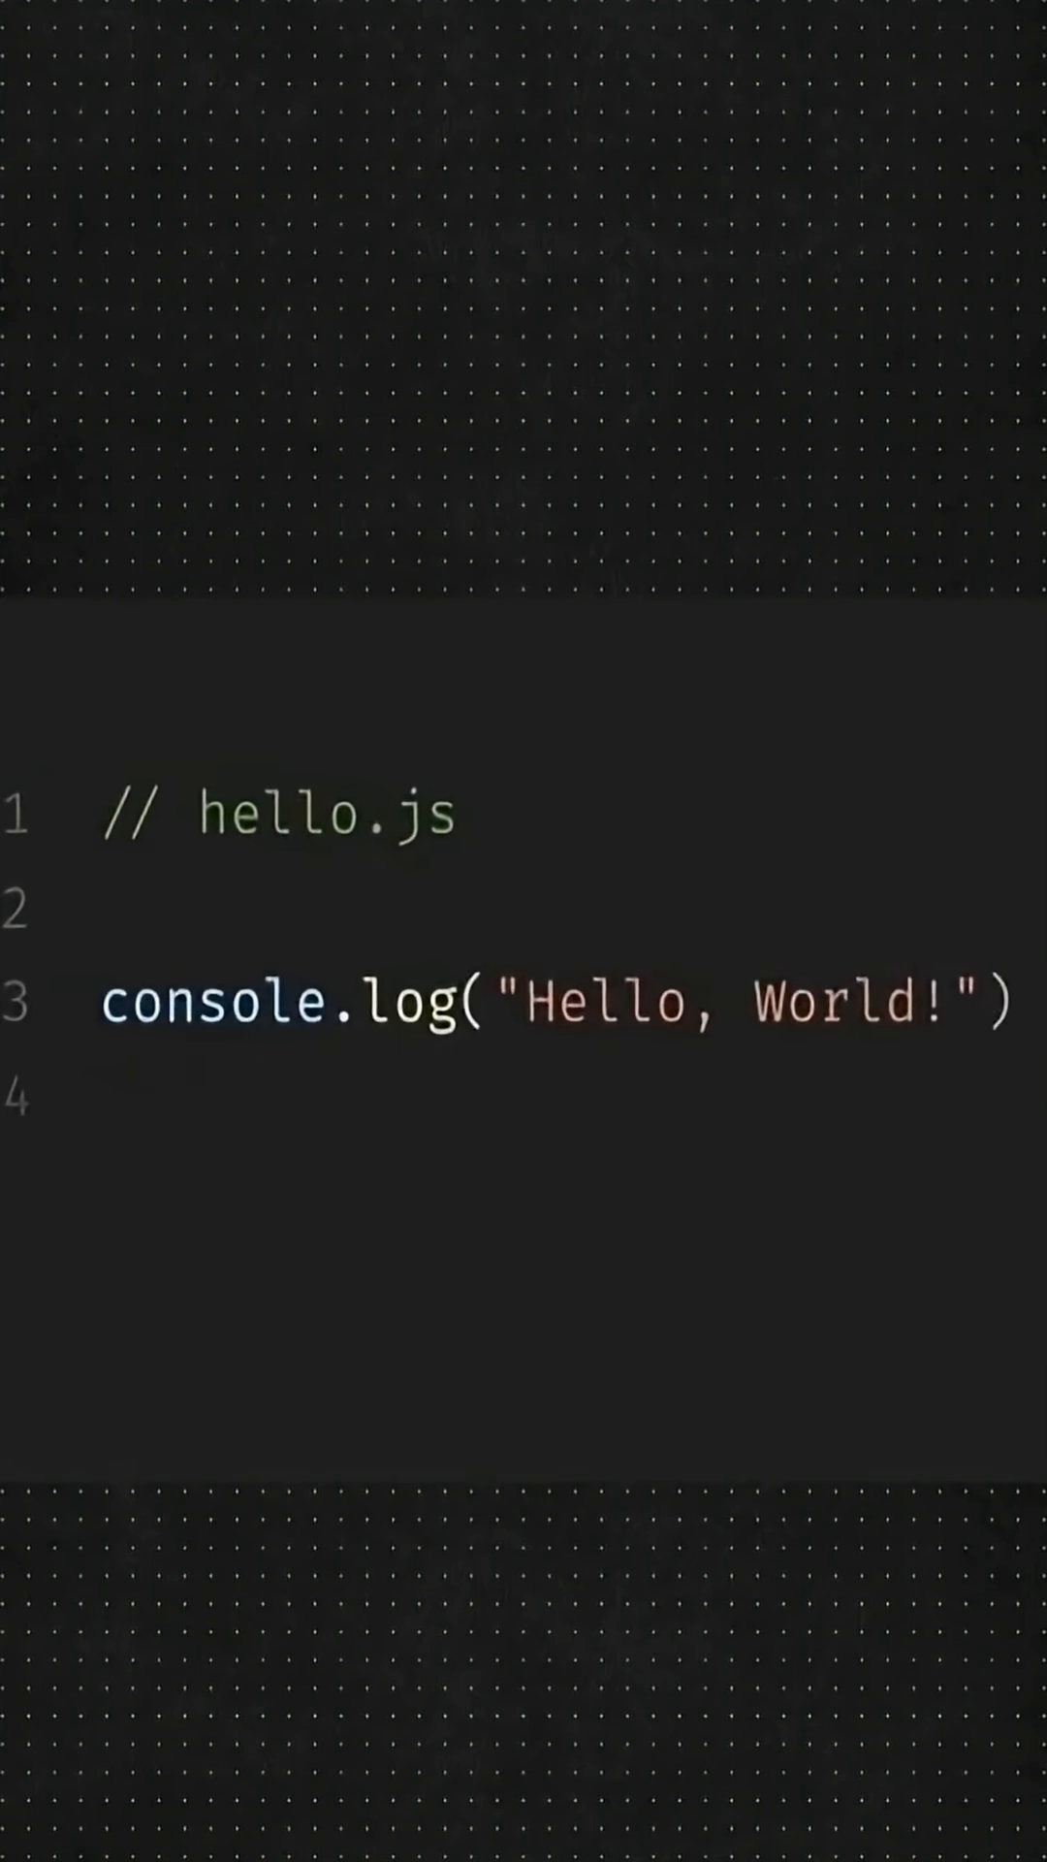
{"action": "type", "text": ";"}
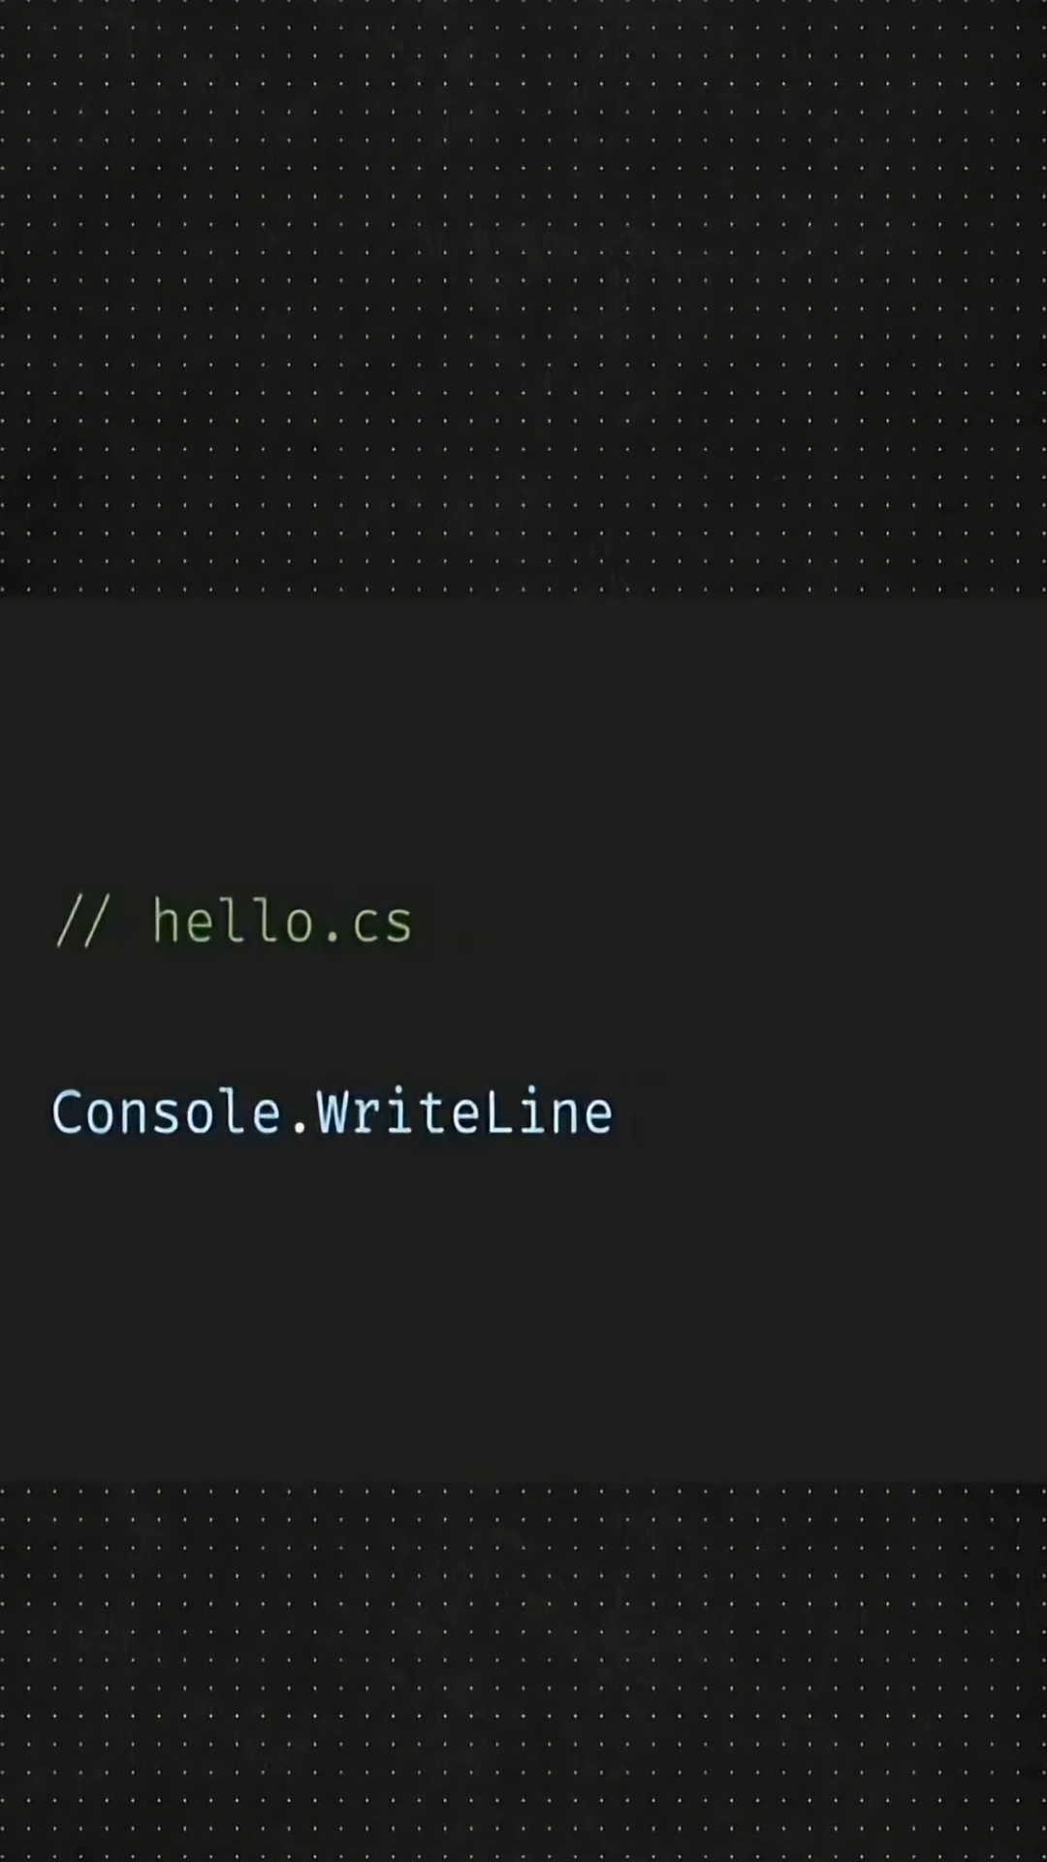
{"action": "type", "text": "(\"\");"}
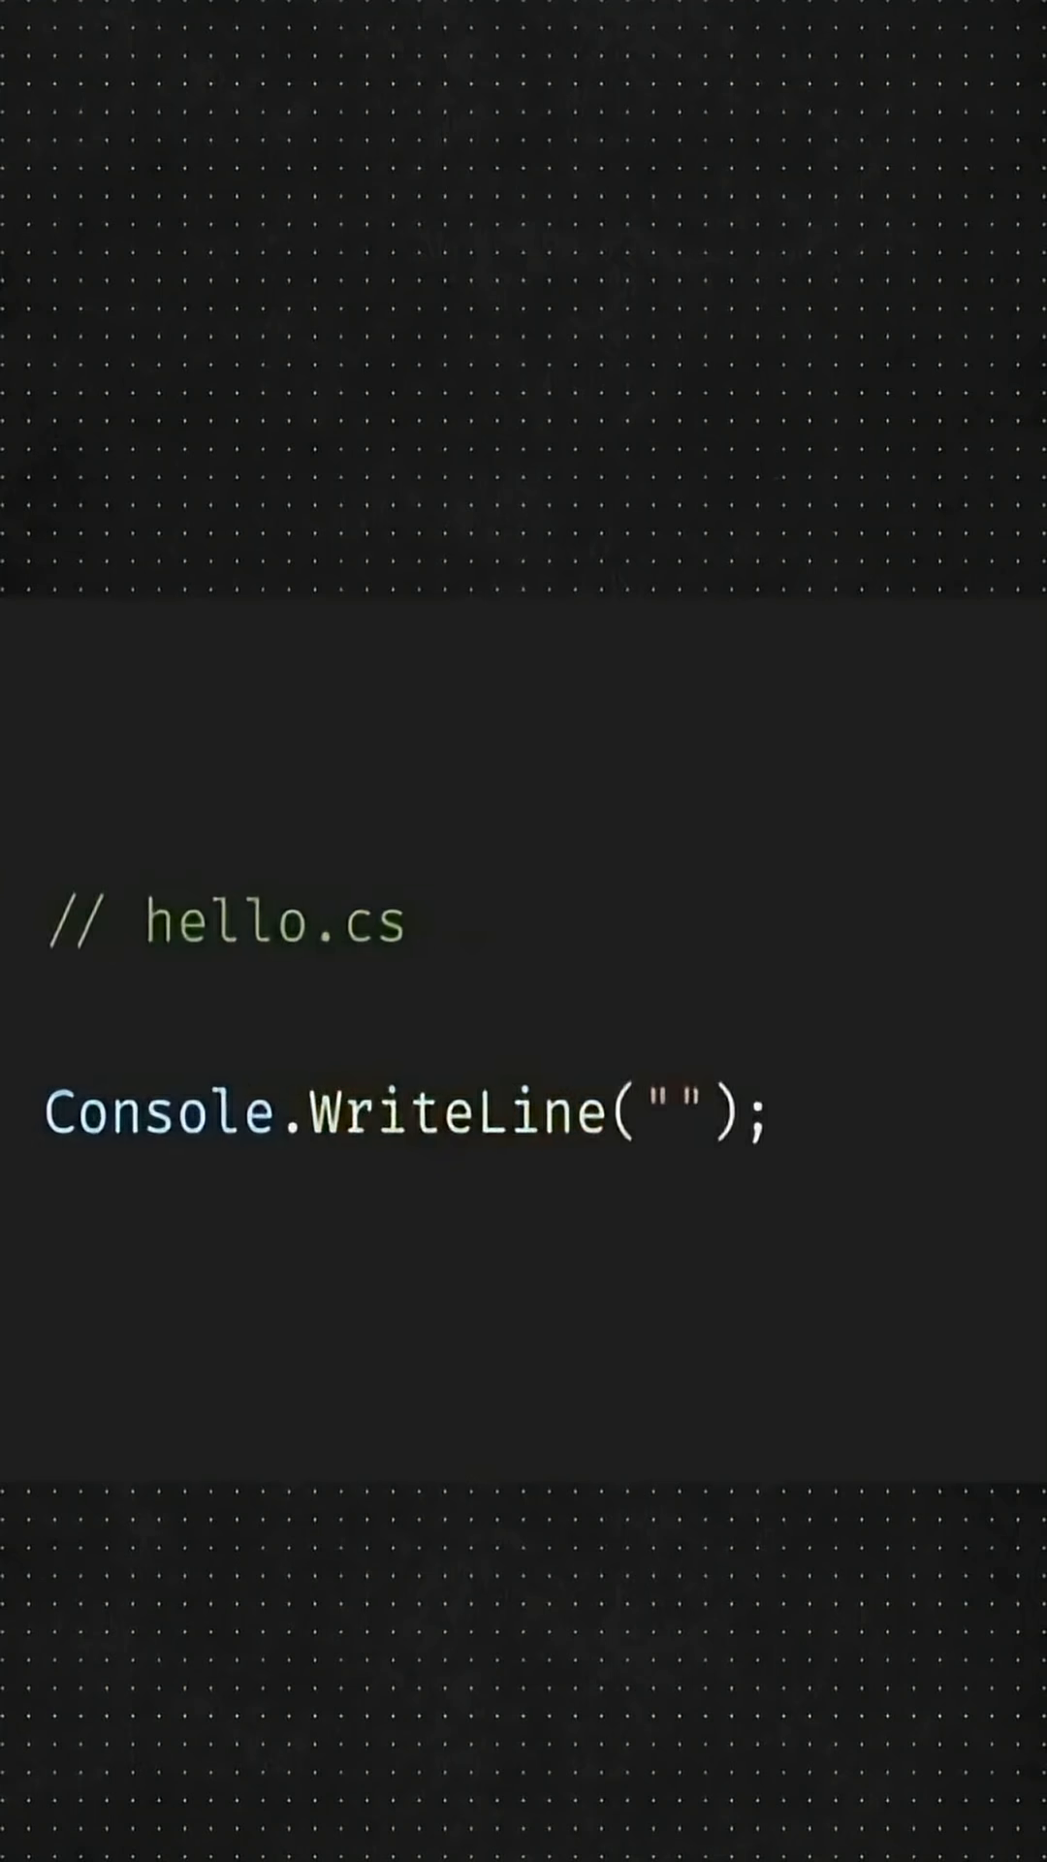
{"action": "type", "text": "Hello, World!"}
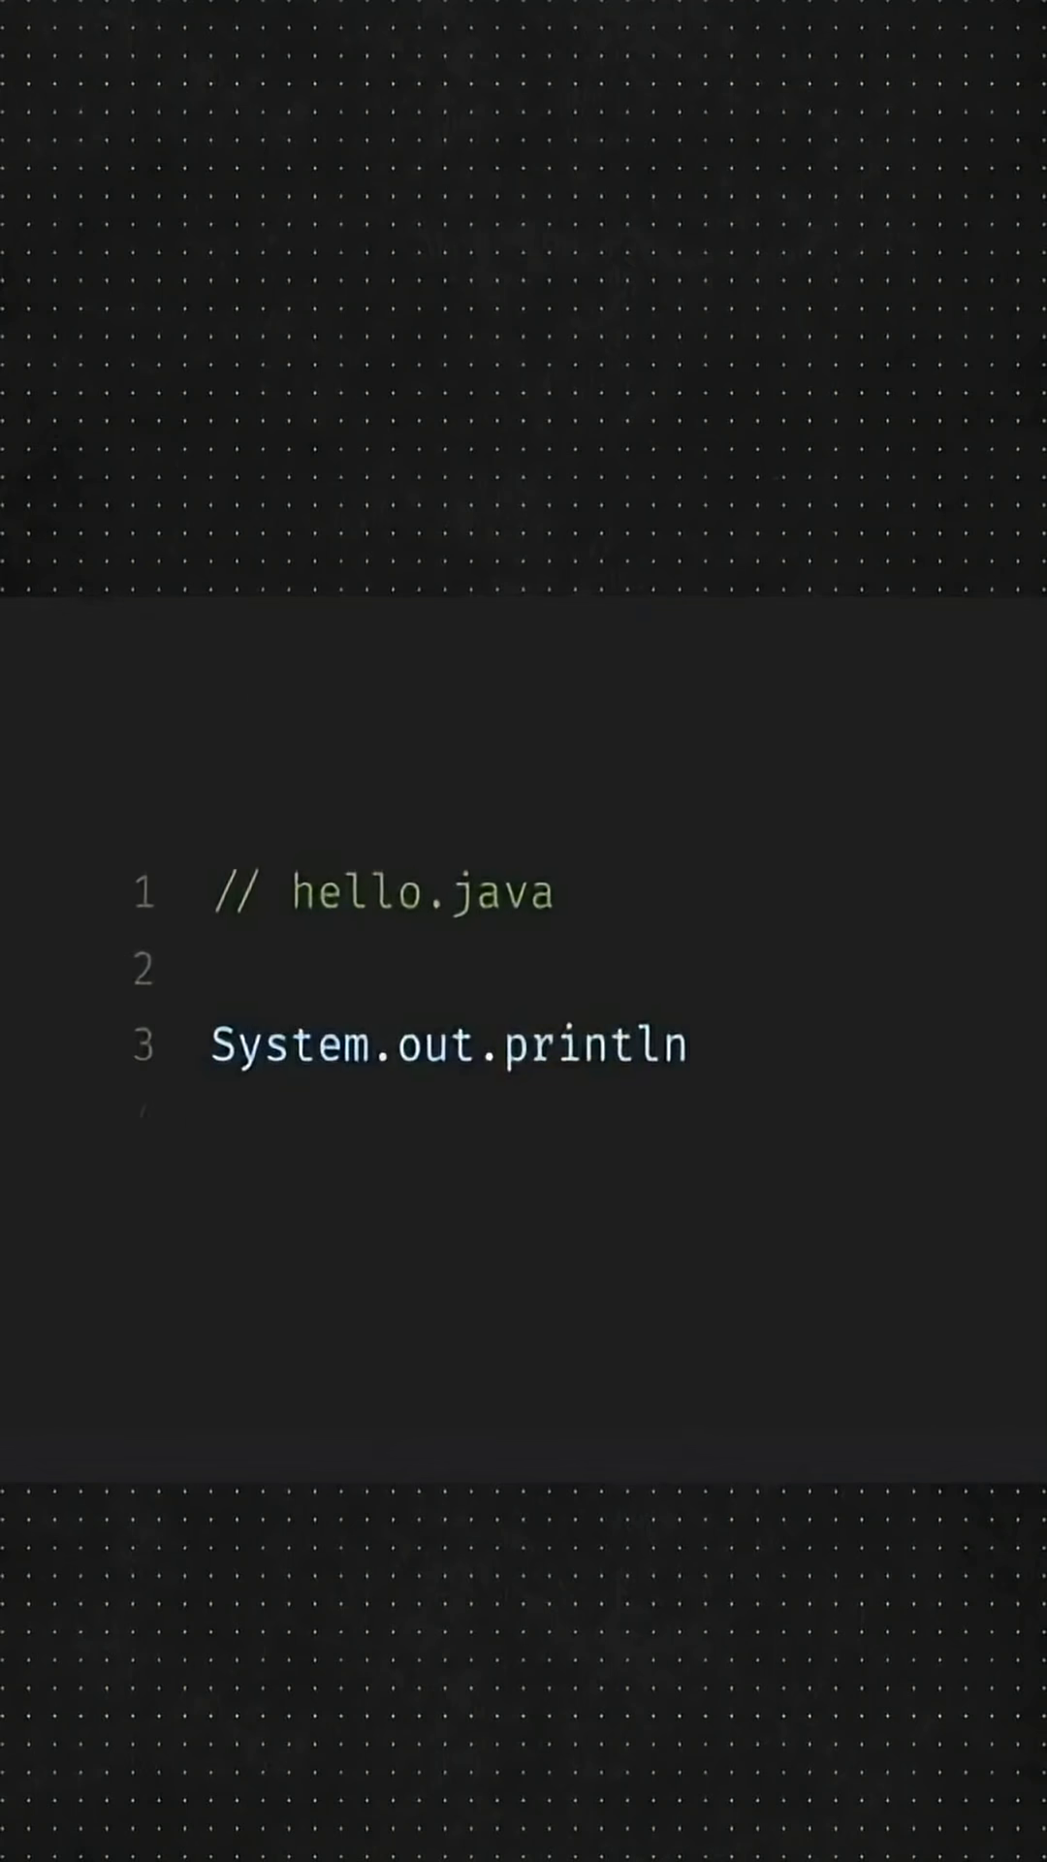
{"action": "type", "text": "(\"\")"}
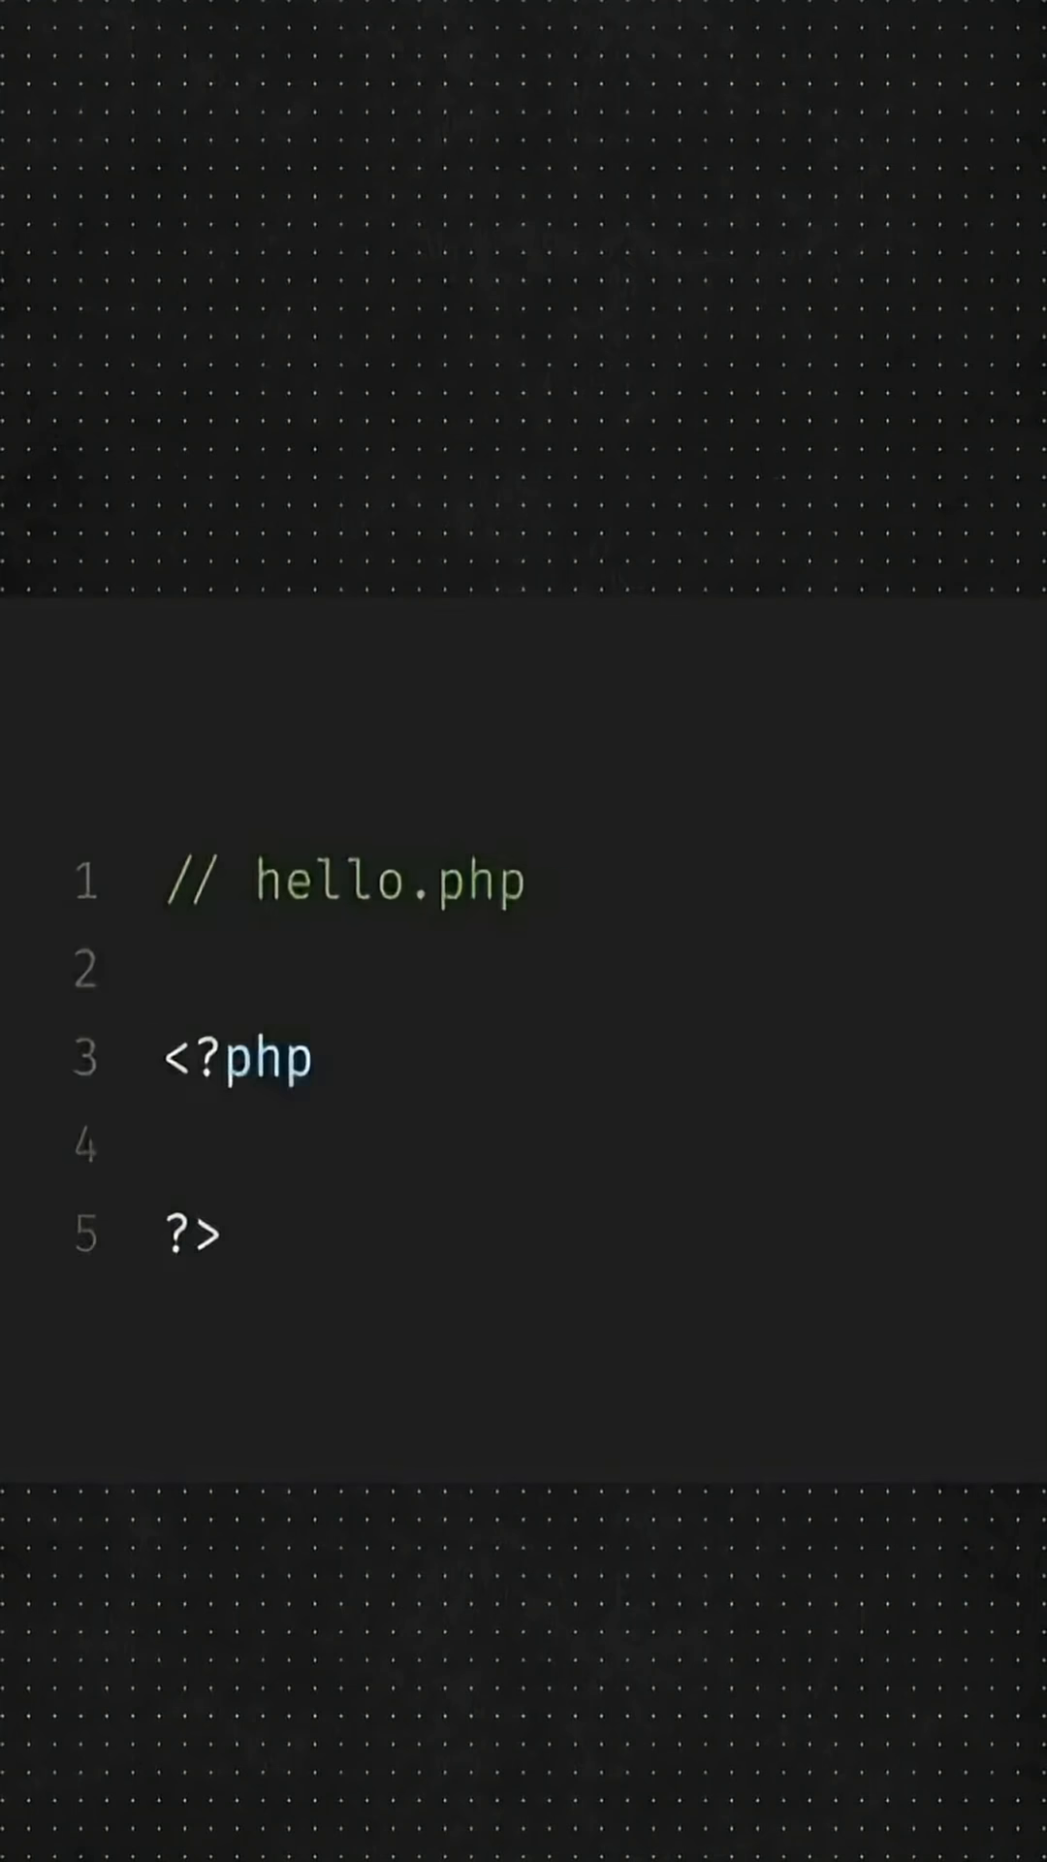
{"action": "type", "text": "echo \"\";"}
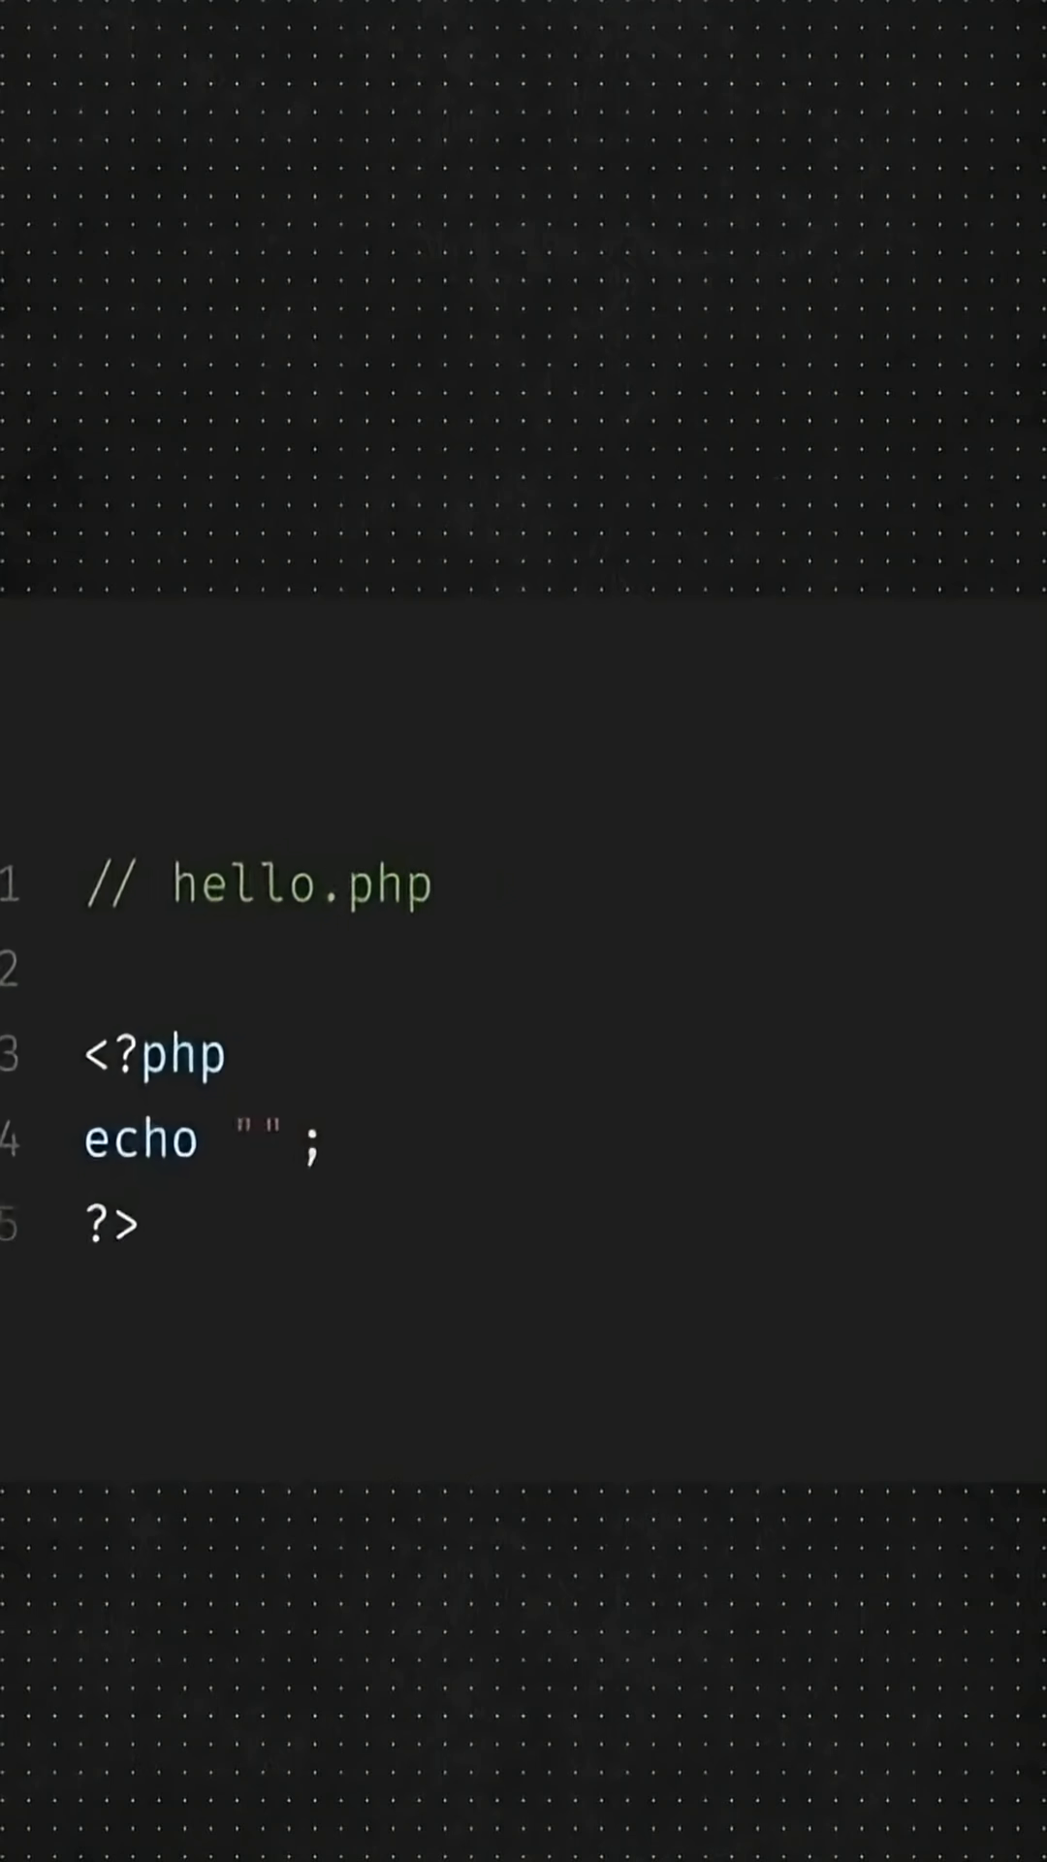
{"action": "type", "text": "Hello, World!"}
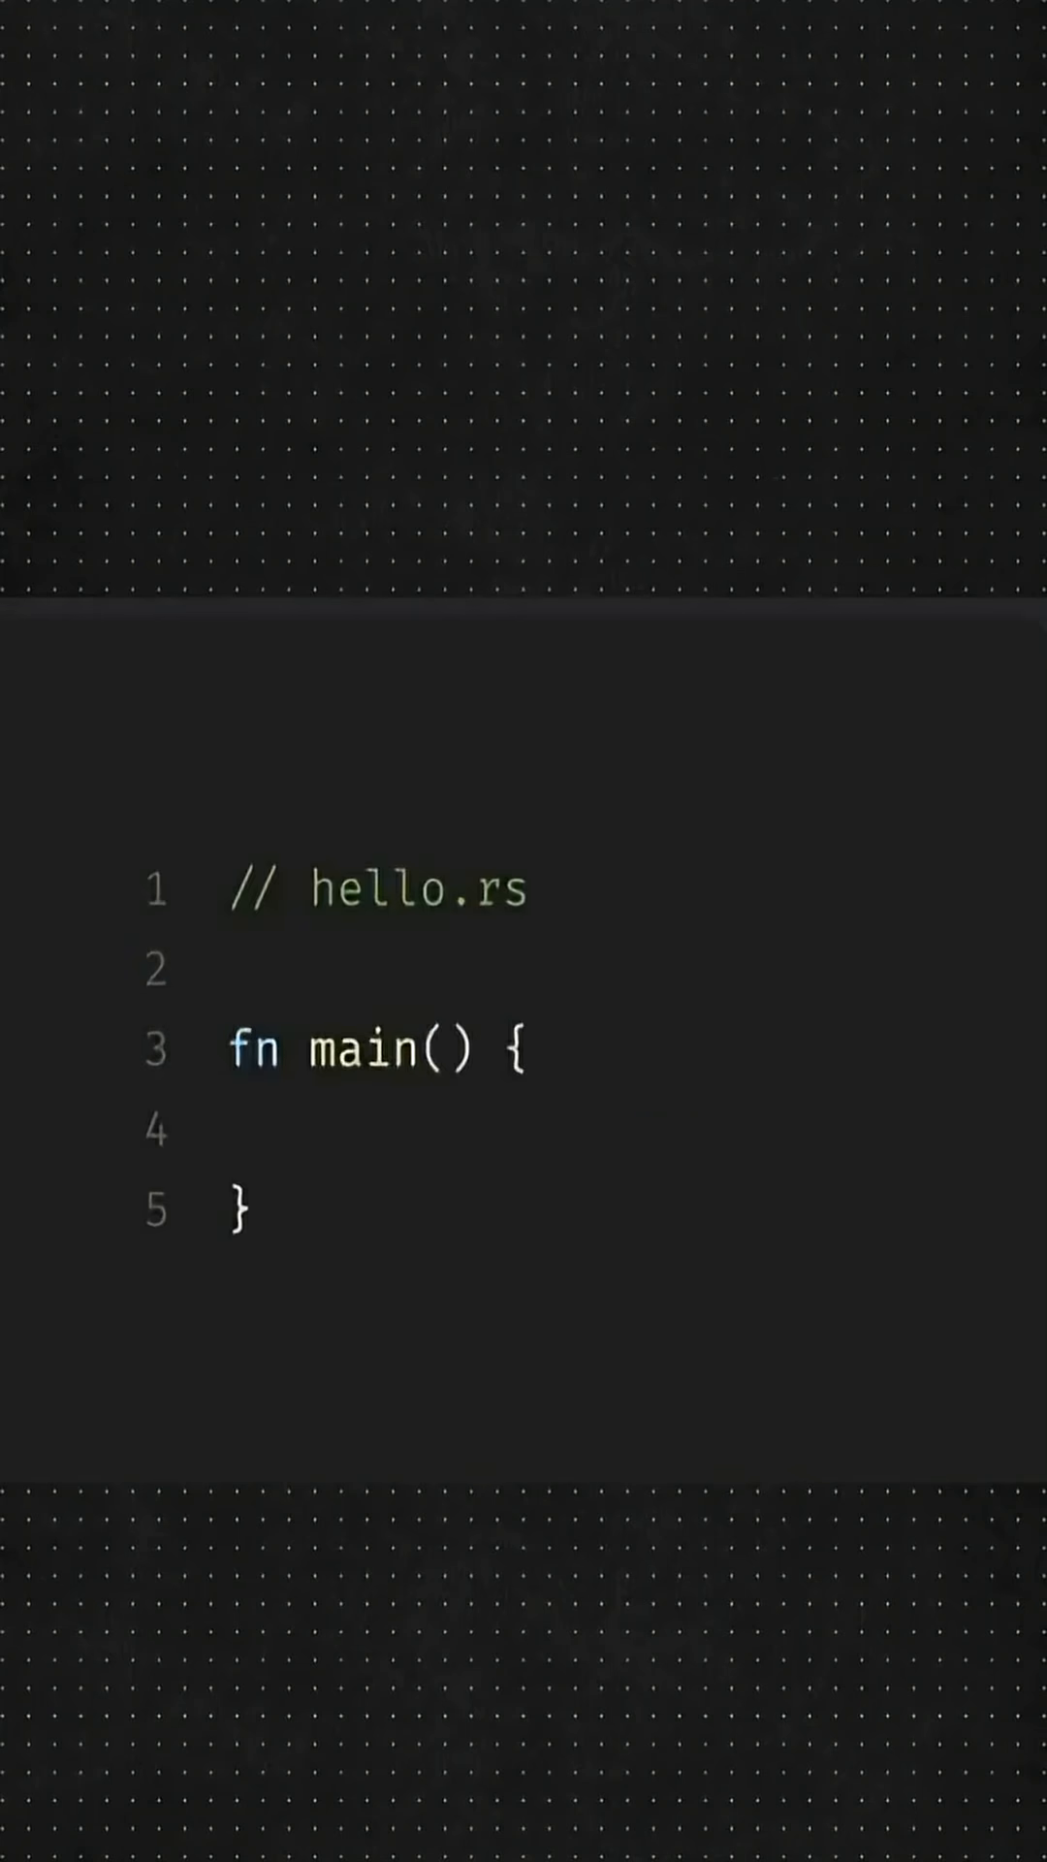
{"action": "type", "text": "println!(\"Hello, World!\");"}
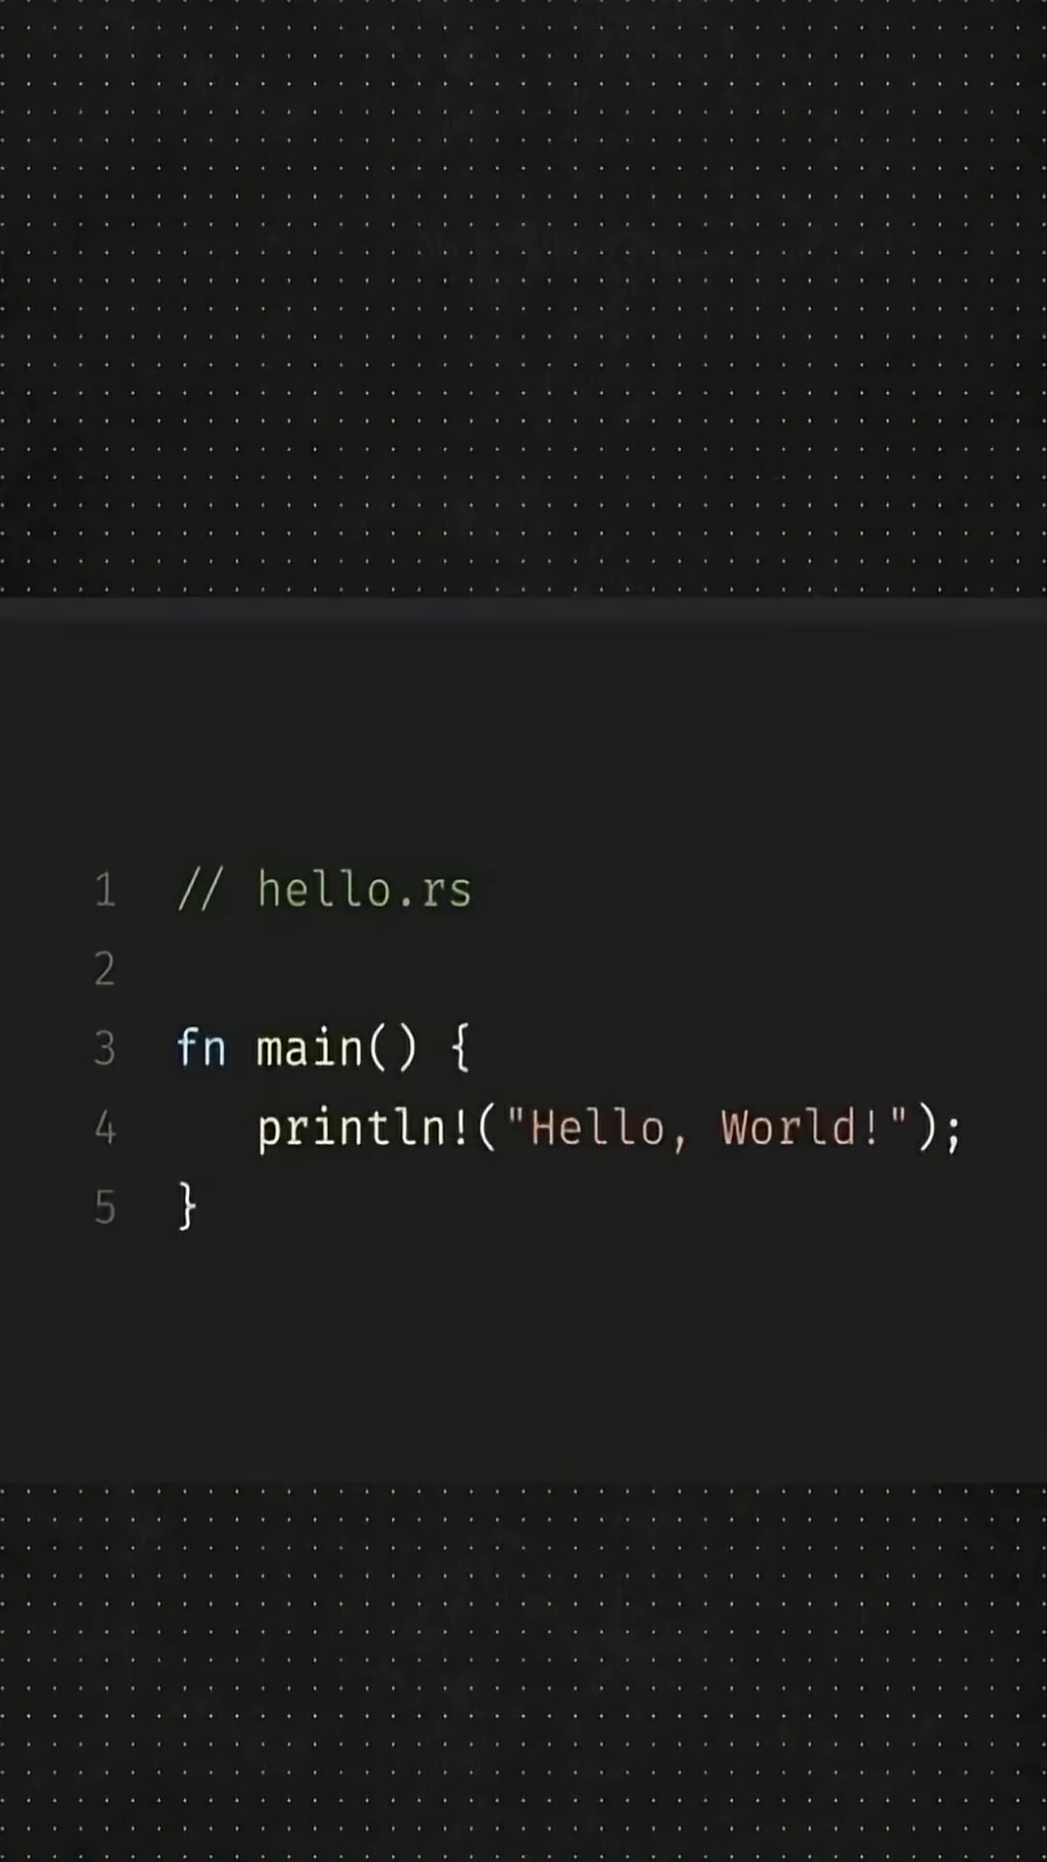